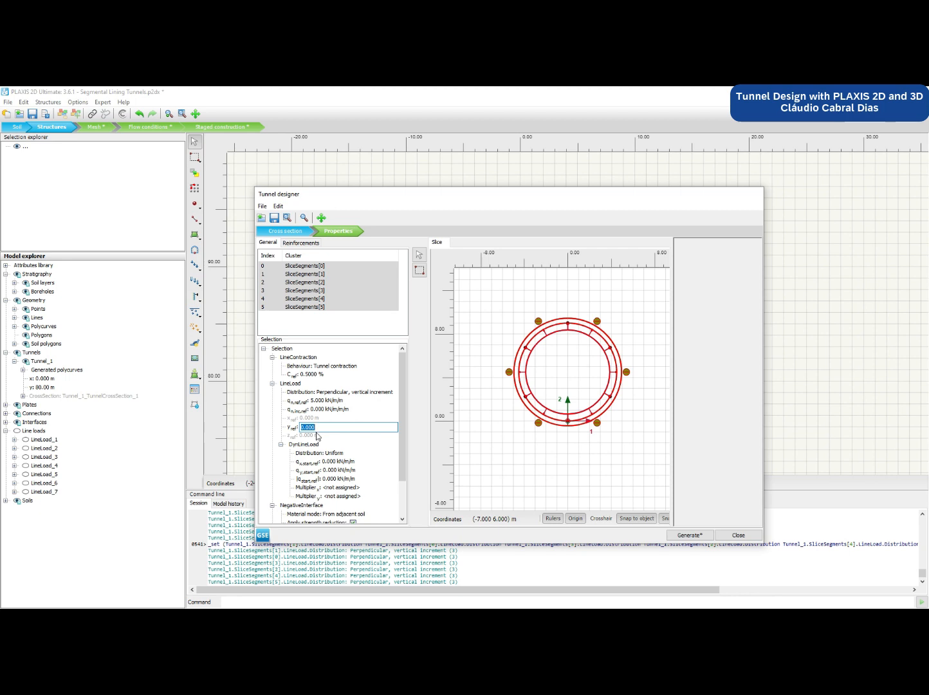
pyautogui.moveTo(319, 415)
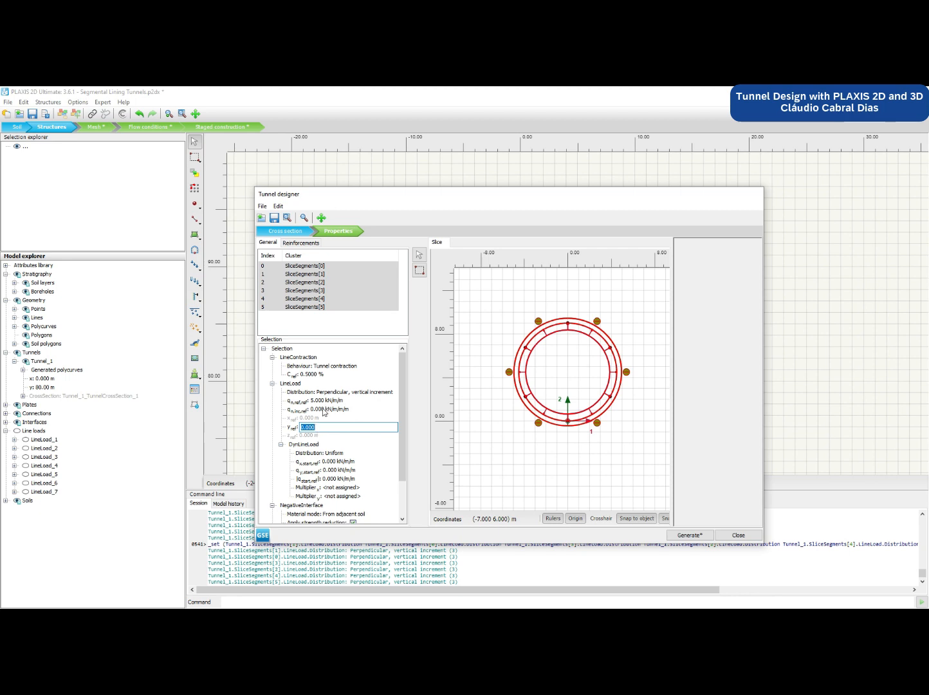
# Set the slice segments' line-load value to 1.000 in the tunnel designer.
pyautogui.write('1.000')
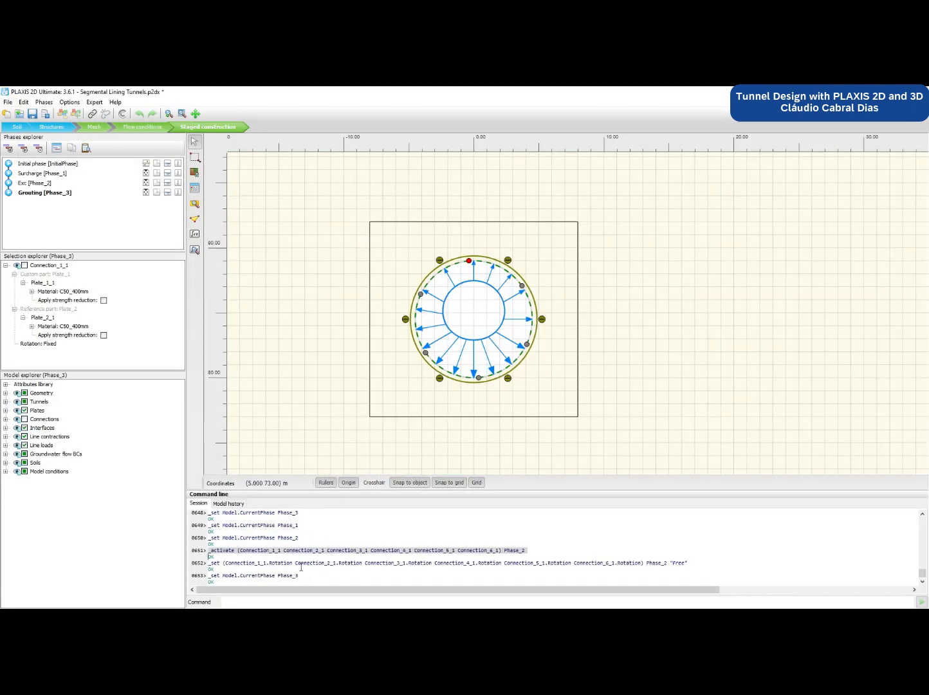
# Activate Connection_1_1 through Connection_5_1 in Phase_2 and set their rotation to Free via the command line.
pyautogui.write('_activate (Connection_1_1 Connection_2_1 Connection_3_1 Connection_4_1 Connection_5_1 Connection_6_1) Phase_3')
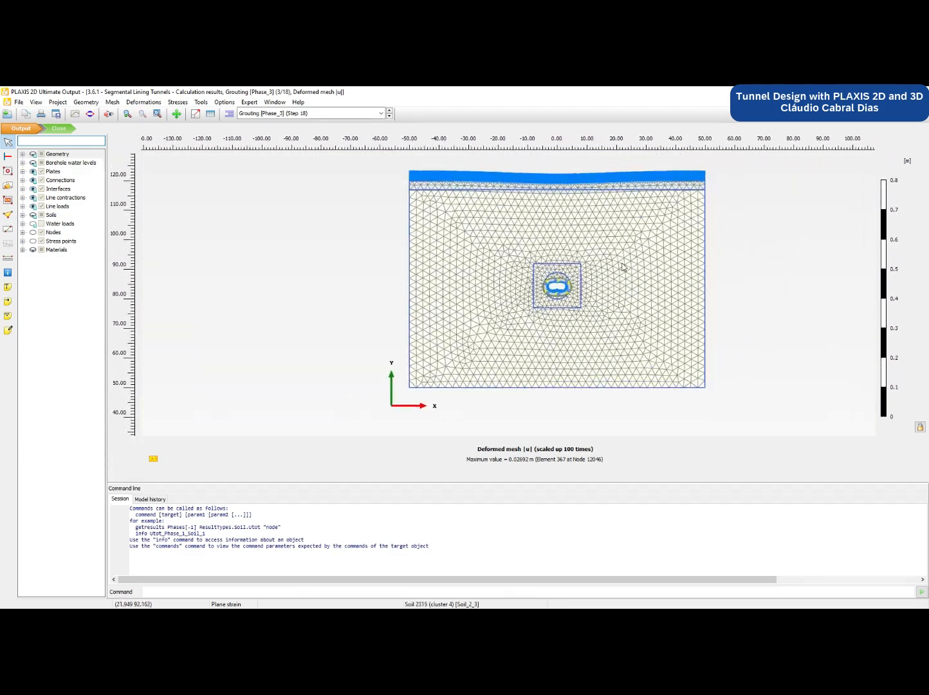
# Display vertical total displacement u_y contours around the tunnel for the grouting phase.
pyautogui.click(143, 101)
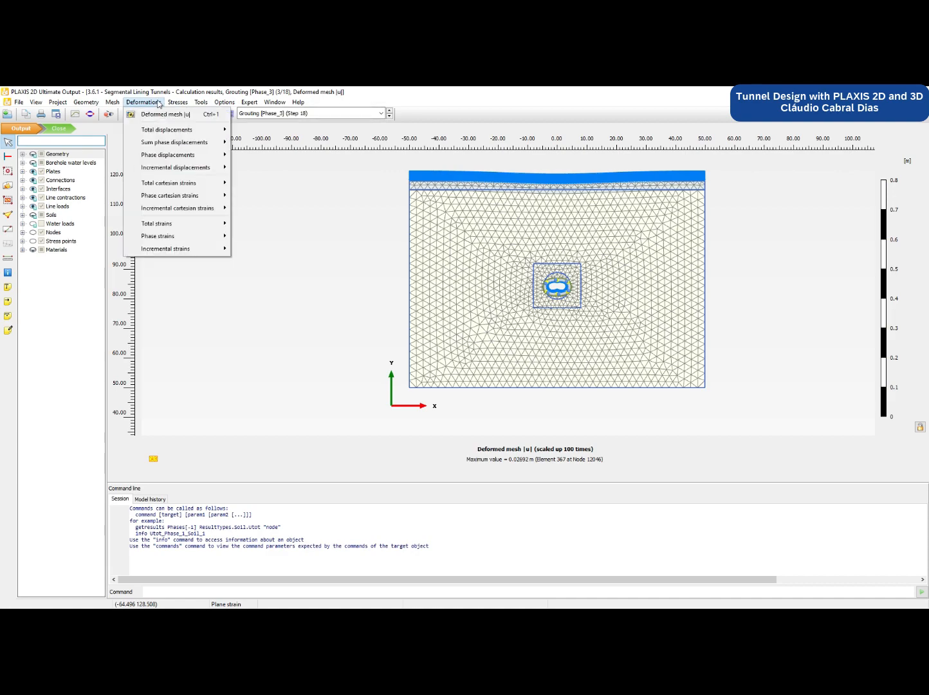
pyautogui.click(166, 129)
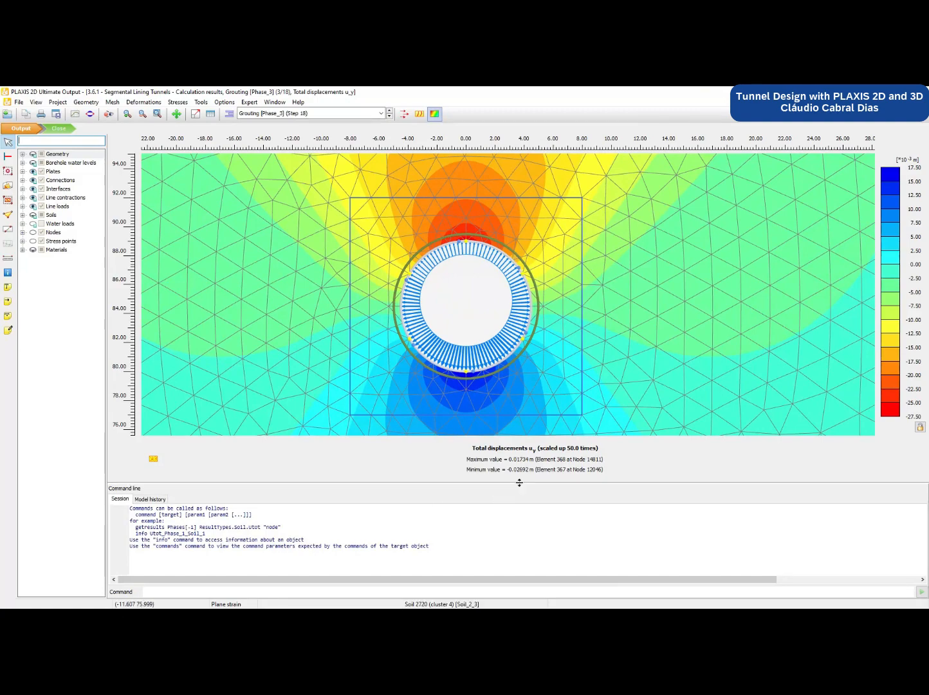
# Select the tunnel lining plates to show their axial force N diagram.
pyautogui.click(467, 386)
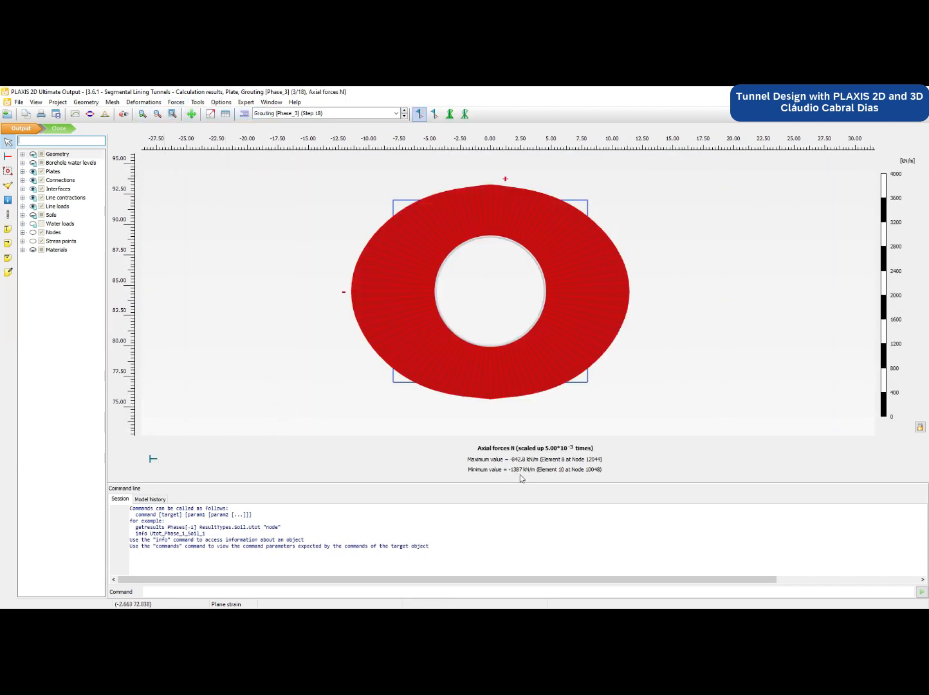
# Show the bending moment M diagram on the lining and read the value at a left-side point.
pyautogui.click(175, 101)
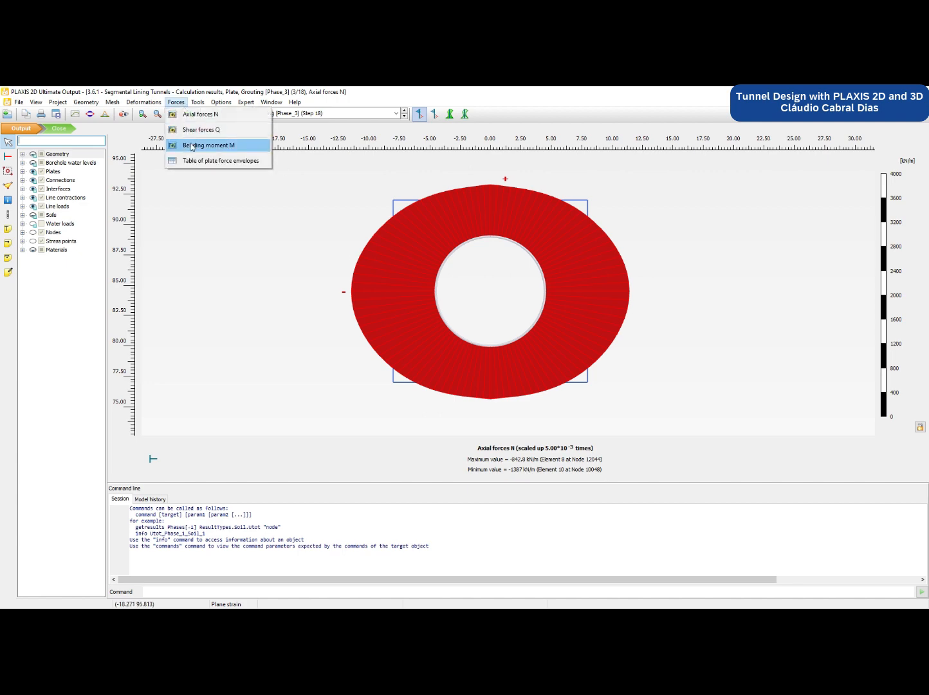
pyautogui.click(207, 144)
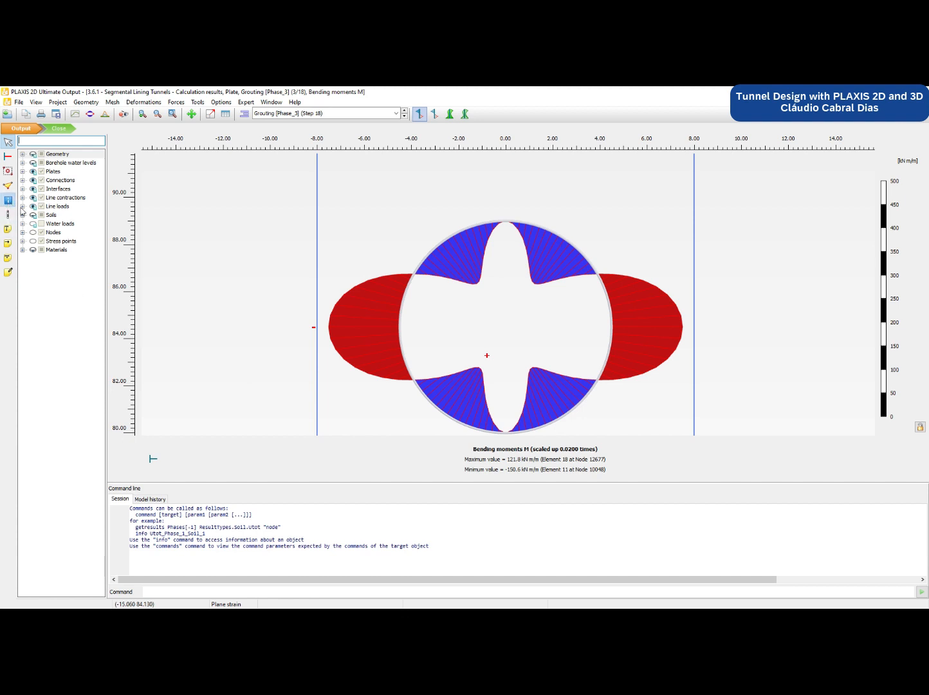
pyautogui.click(398, 332)
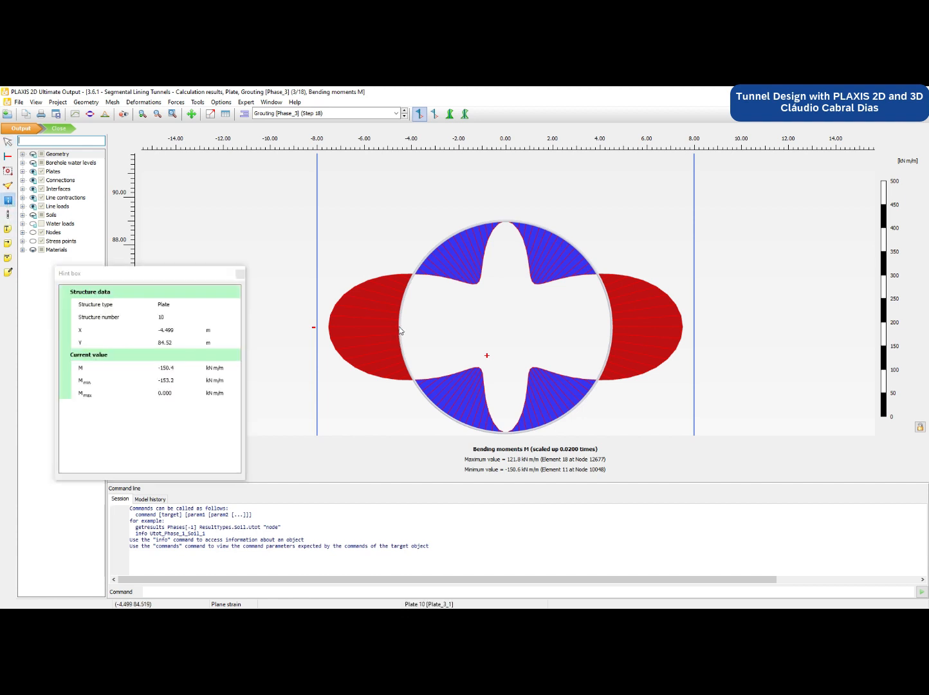